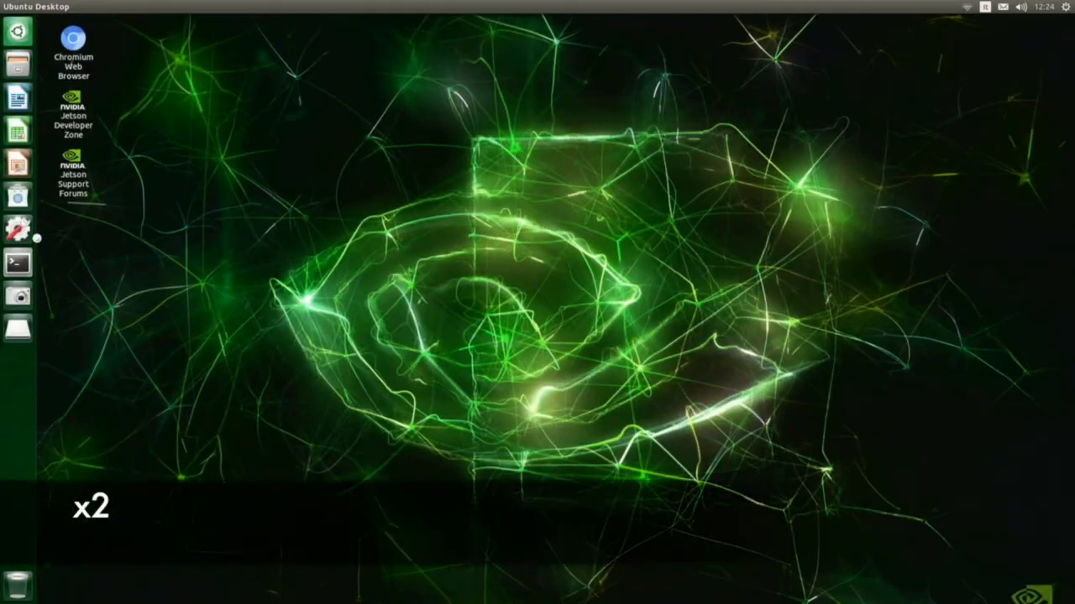
In a new terminal, make ZED_SDK_JP4.2_v2.8.0.run in Downloads executable with chmod +x.
{"action": "left_click", "coordinate": [18, 263]}
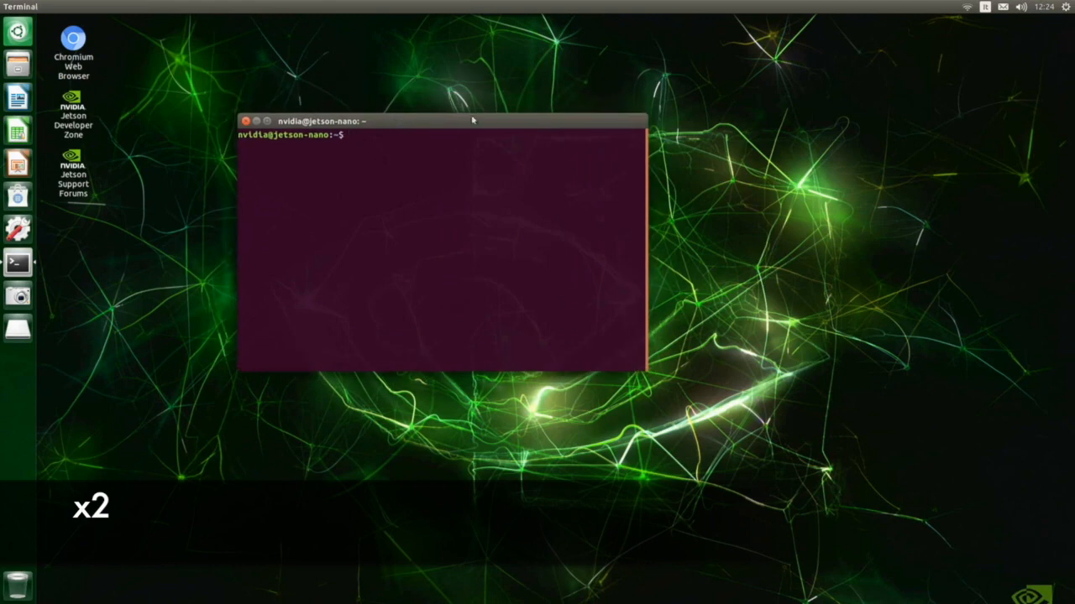
{"action": "type", "text": "cd Downloads/"}
{"action": "type", "text": "ls"}
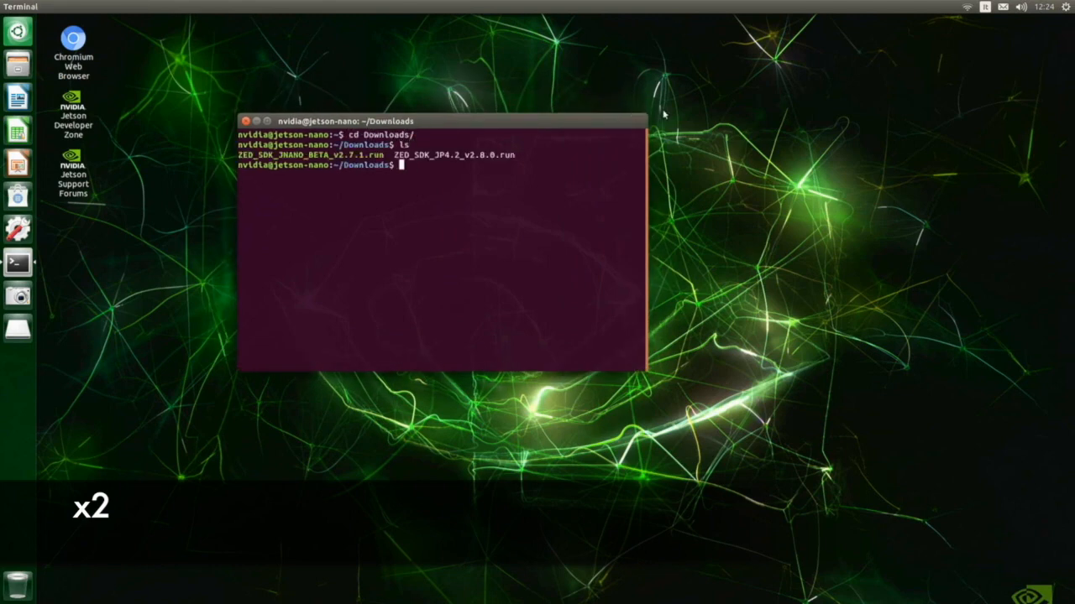
{"action": "type", "text": "chmod +x"}
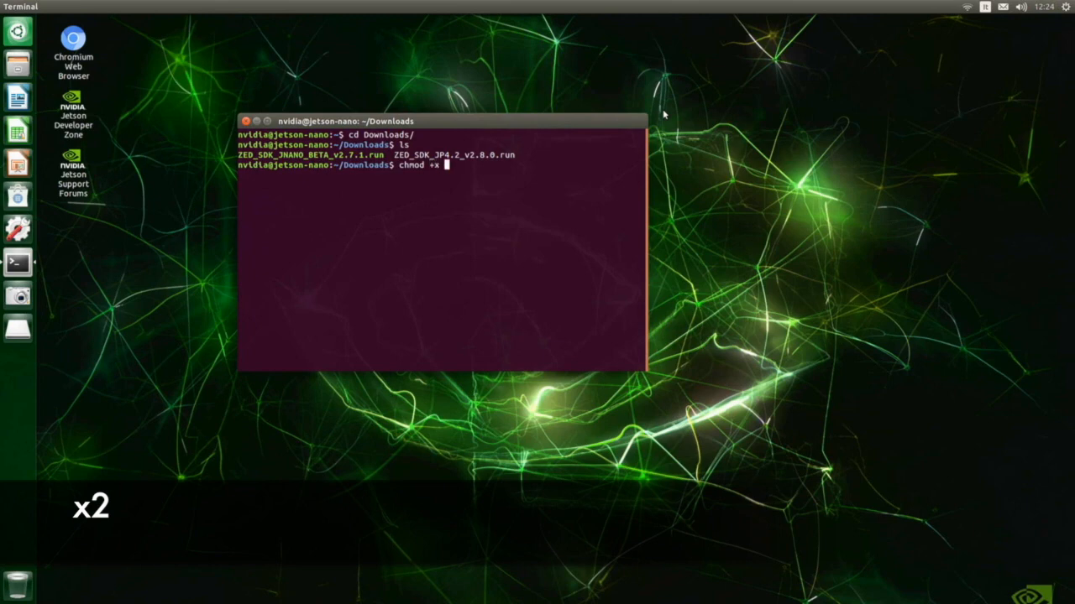
{"action": "type", "text": "ZED_SDK_JP4.2_v2.8.0.run"}
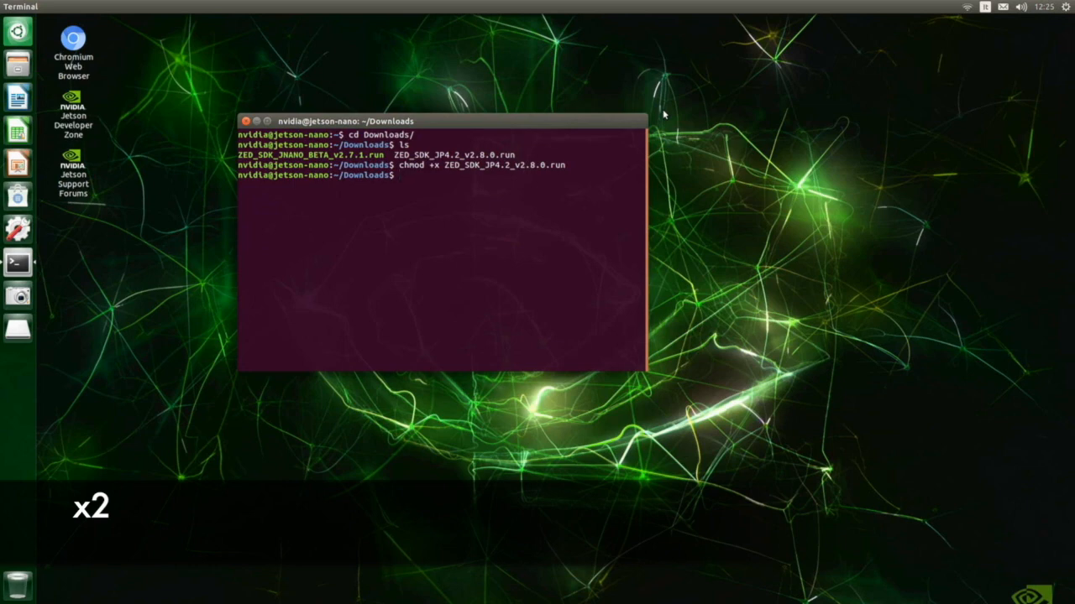
{"action": "type", "text": "./ZED_SDK_J"}
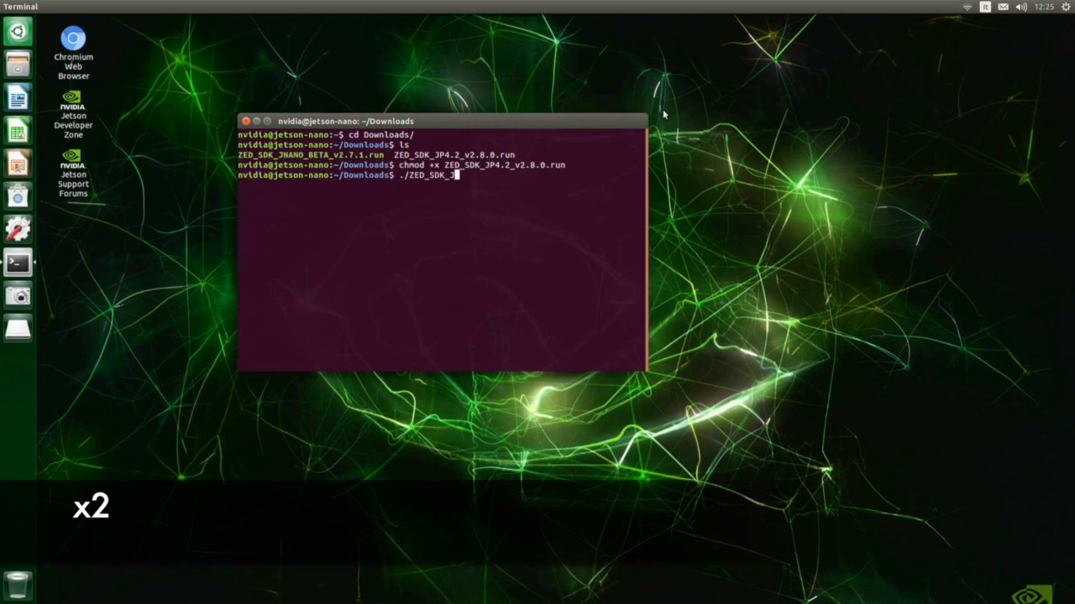
Run the ZED SDK 2.8.0 installer and answer y to the EULA, n to backup, y to dependencies.
{"action": "key", "text": "Return"}
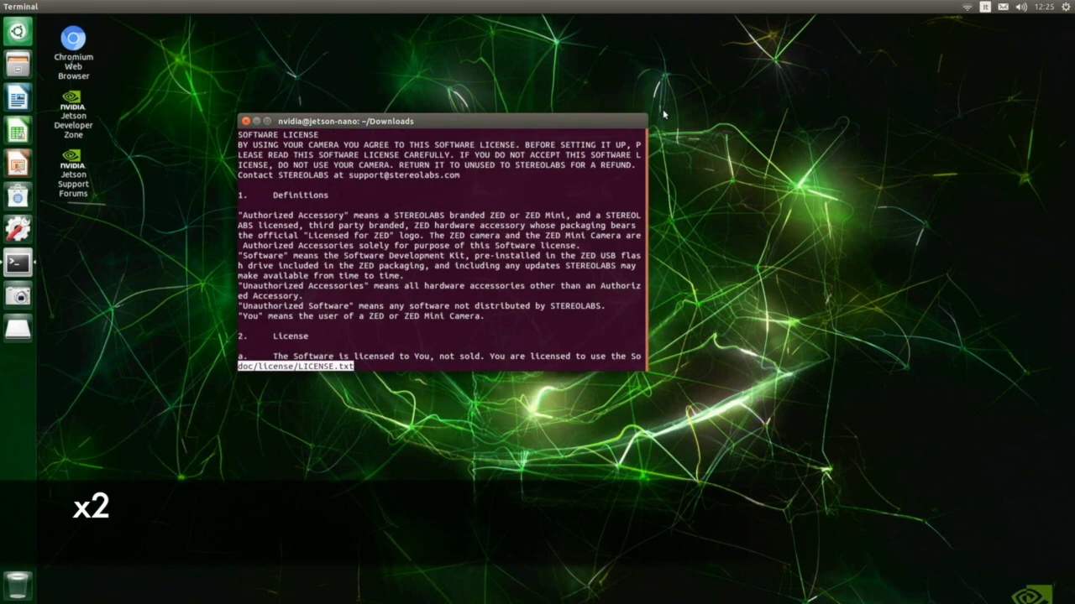
{"action": "scroll", "scroll_direction": "down", "scroll_amount": 3}
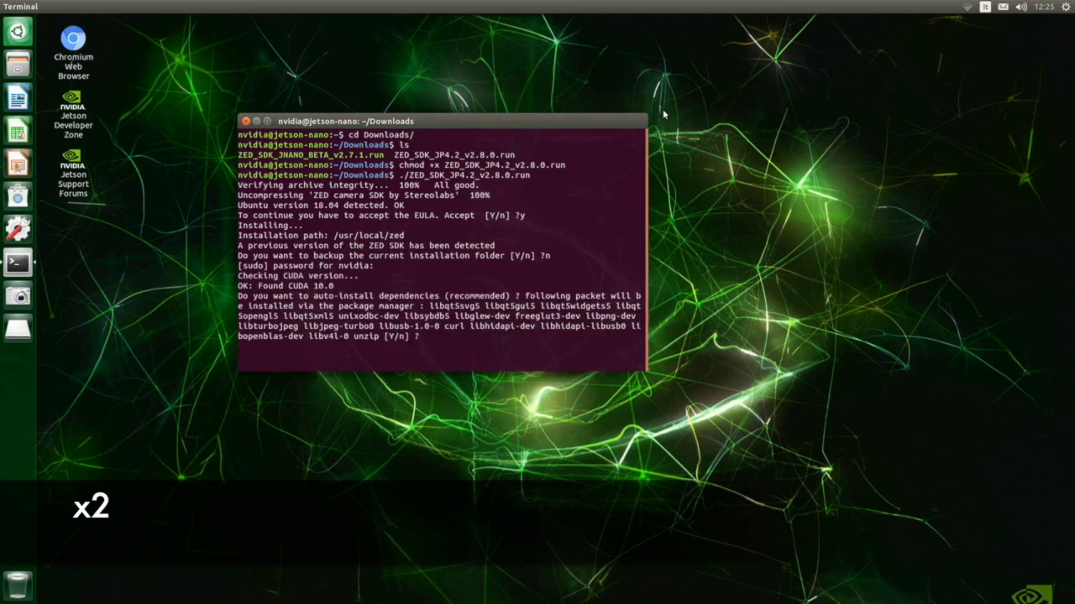
{"action": "type", "text": "y"}
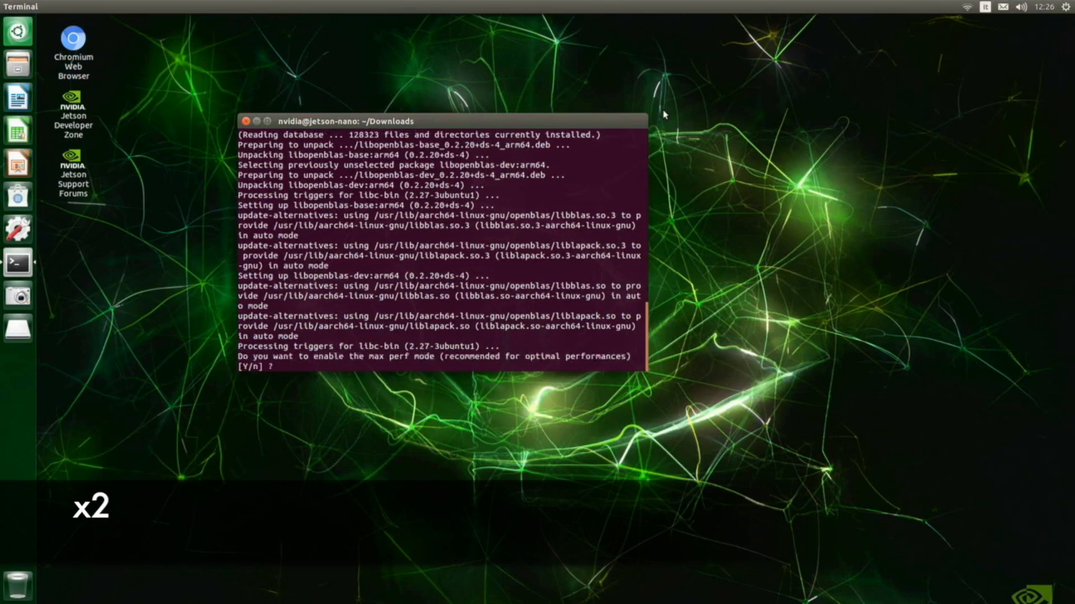
{"action": "type", "text": "n"}
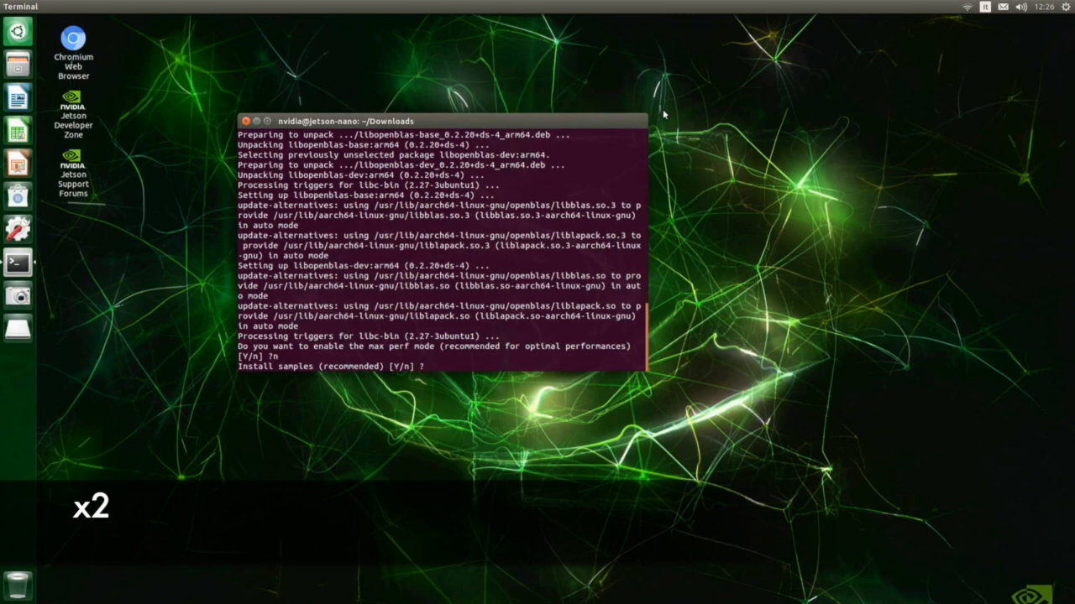
{"action": "type", "text": "y"}
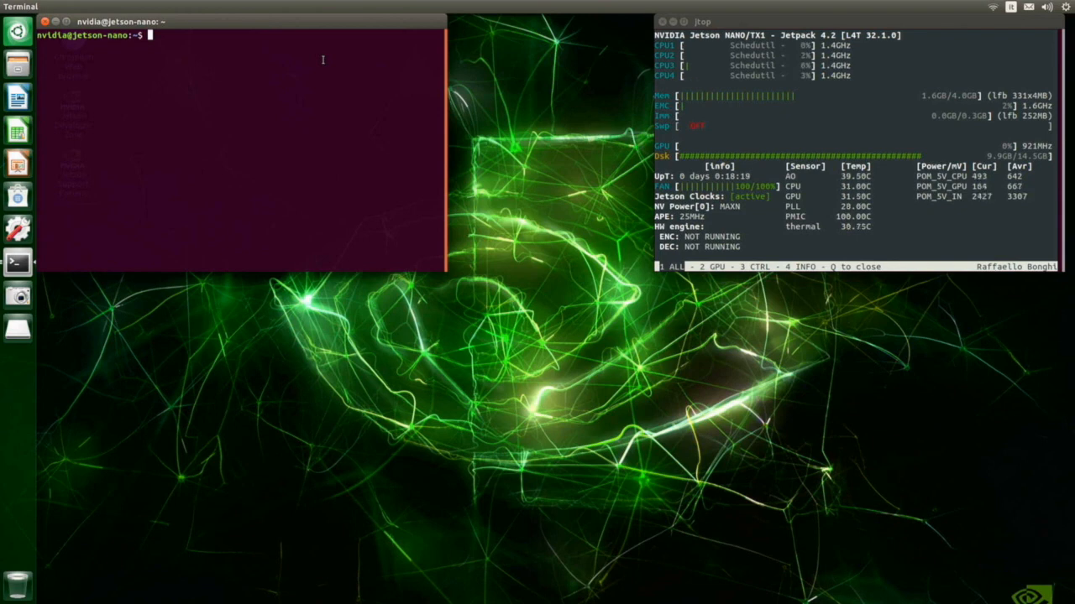
Change to /usr/local/zed/tools/ to list ZED Explorer, Depth Viewer and Calibration.
{"action": "type", "text": "cd"}
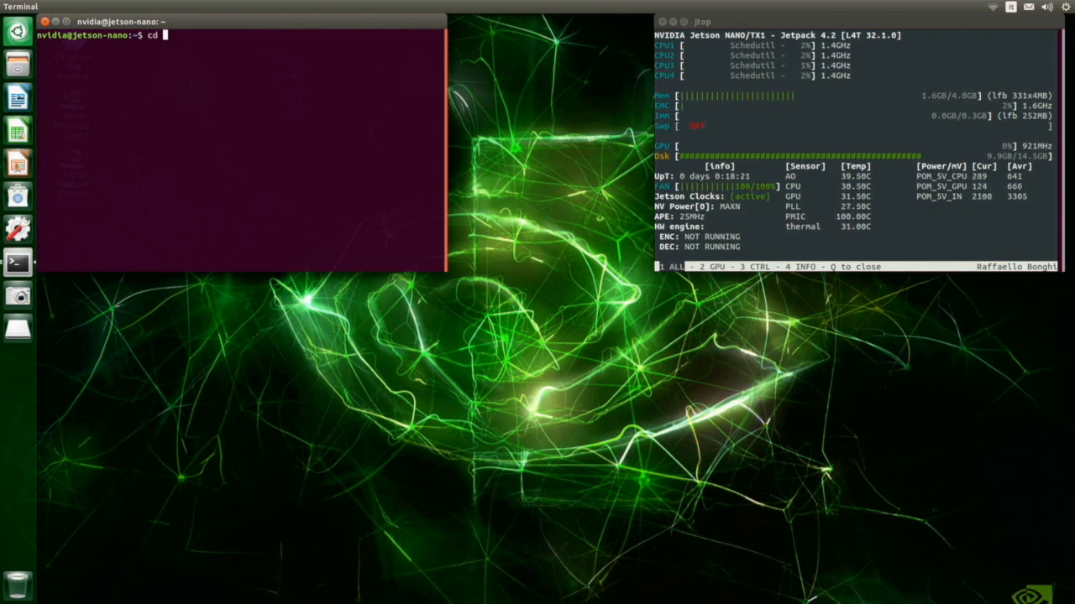
{"action": "type", "text": "/"}
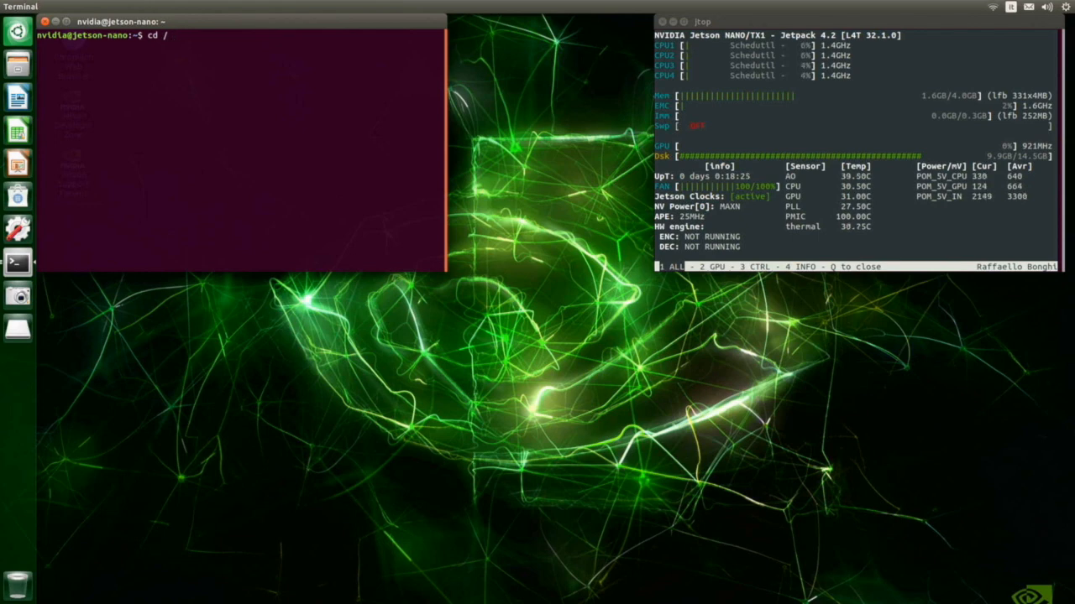
{"action": "type", "text": "usr/local"}
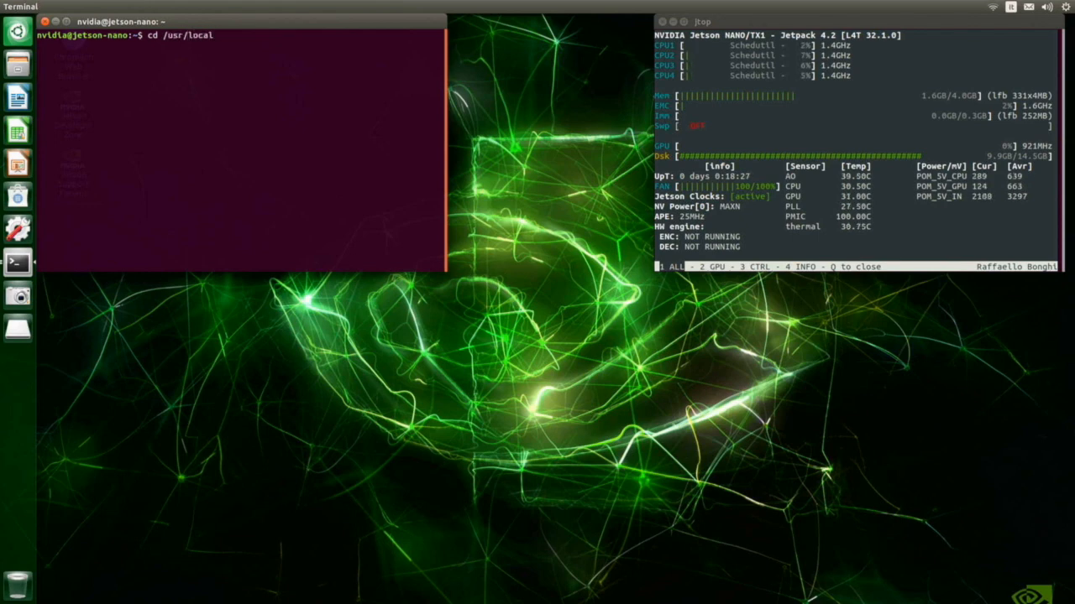
{"action": "type", "text": "zed/tools/"}
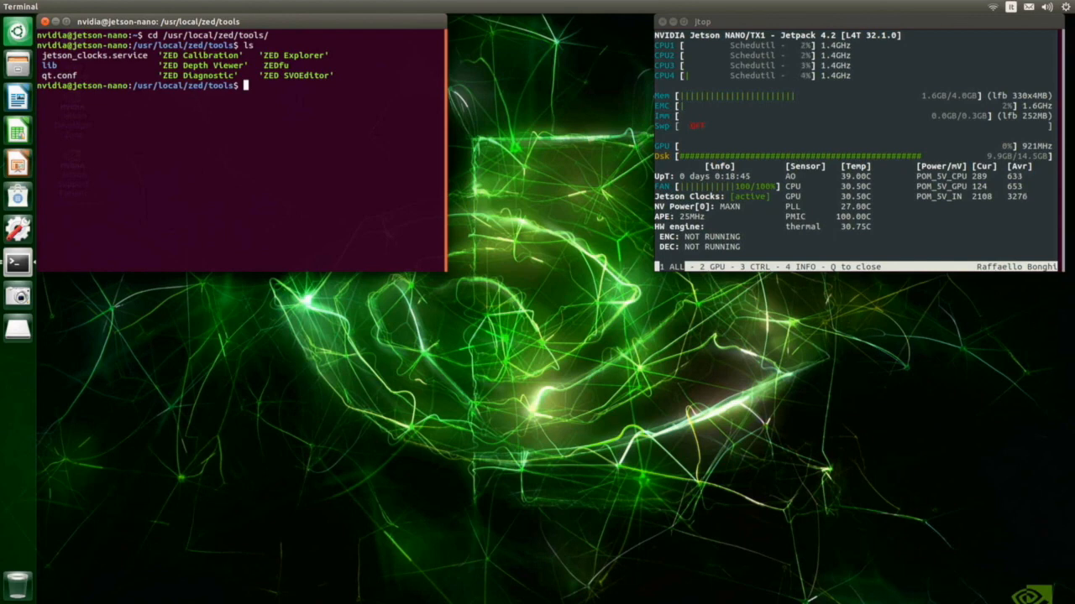
{"action": "type", "text": "./Ze"}
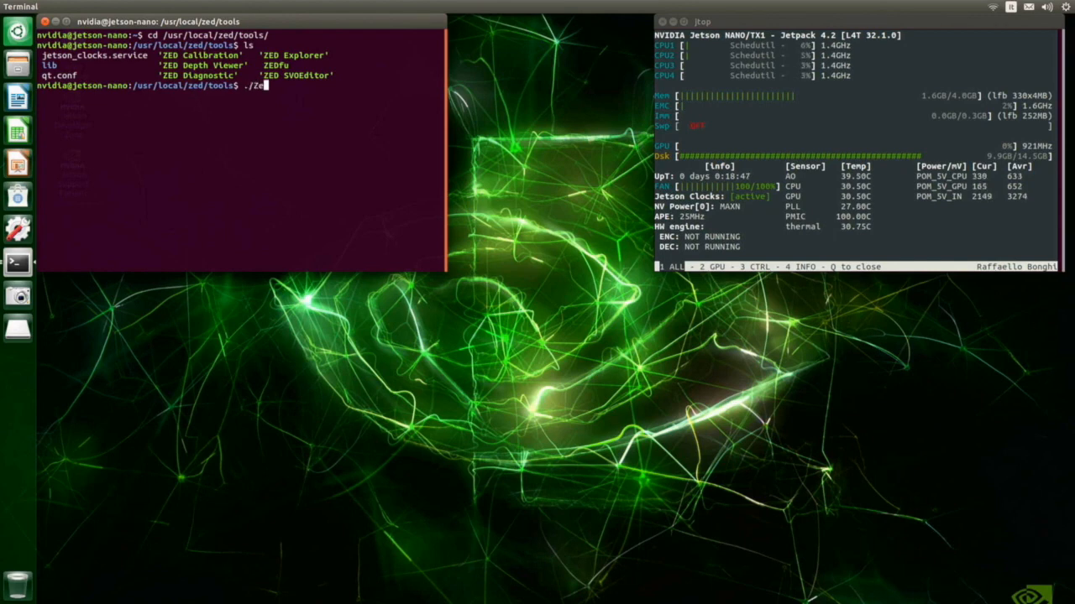
{"action": "type", "text": "'"}
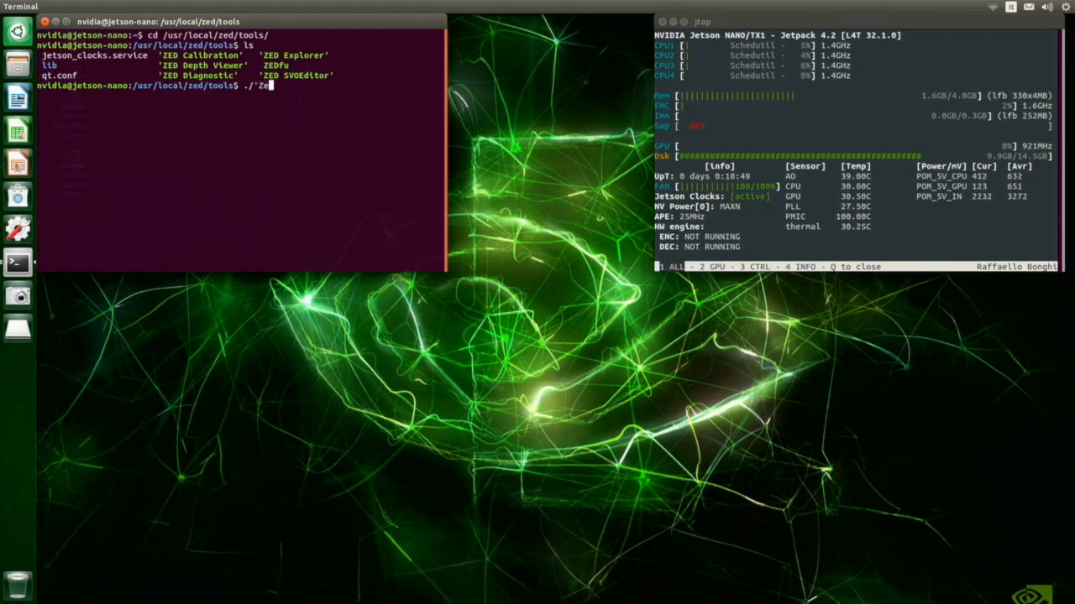
Launch ZED Explorer to preview the camera, then close it back to the terminal.
{"action": "type", "text": "D Explorer"}
{"action": "type", "text": "./"}
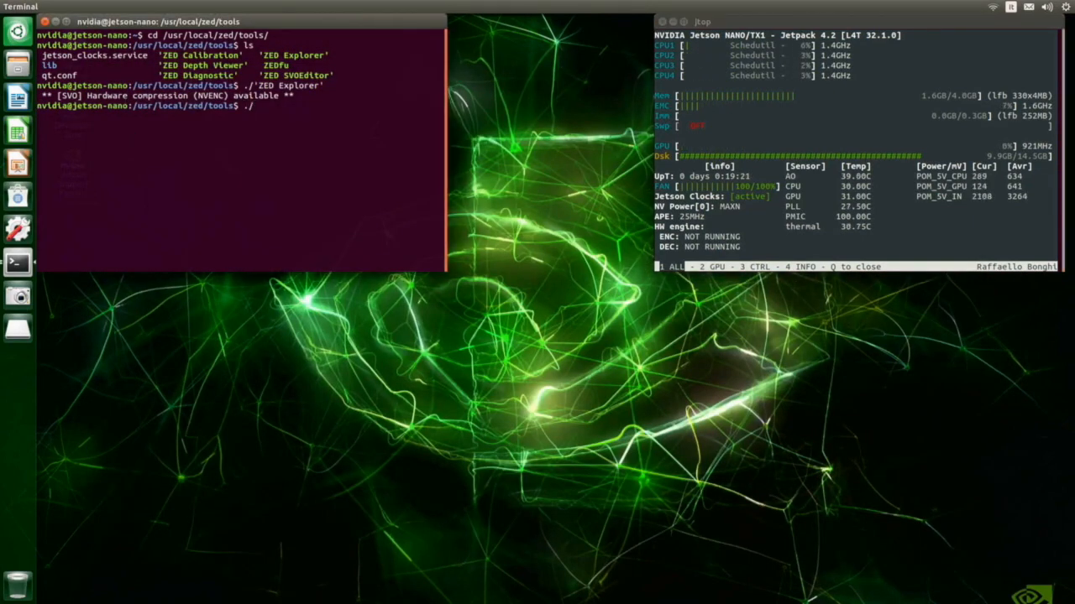
Launch ./'ZED Depth Viewer' to view the HD1080 image, depth map and point cloud.
{"action": "type", "text": "'ZED"}
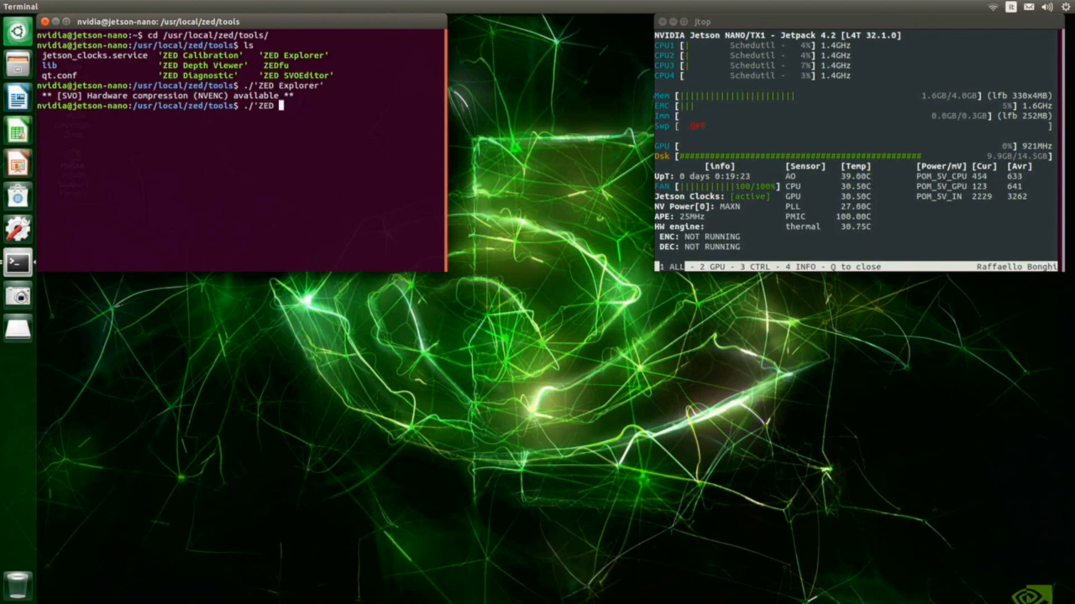
{"action": "type", "text": "./'ZED Depth Viewer'"}
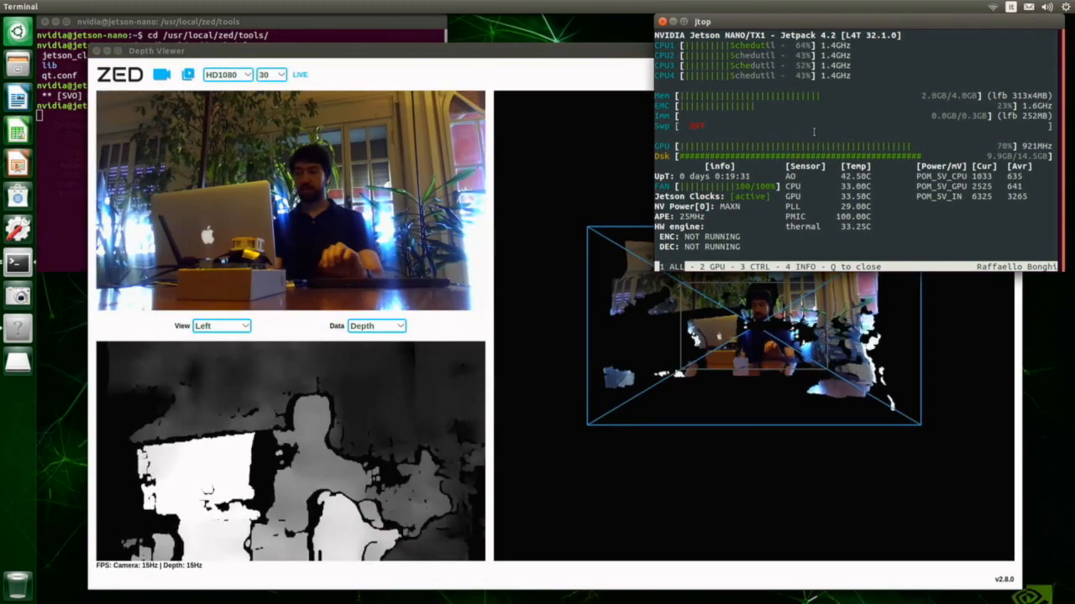
{"action": "key", "text": "2"}
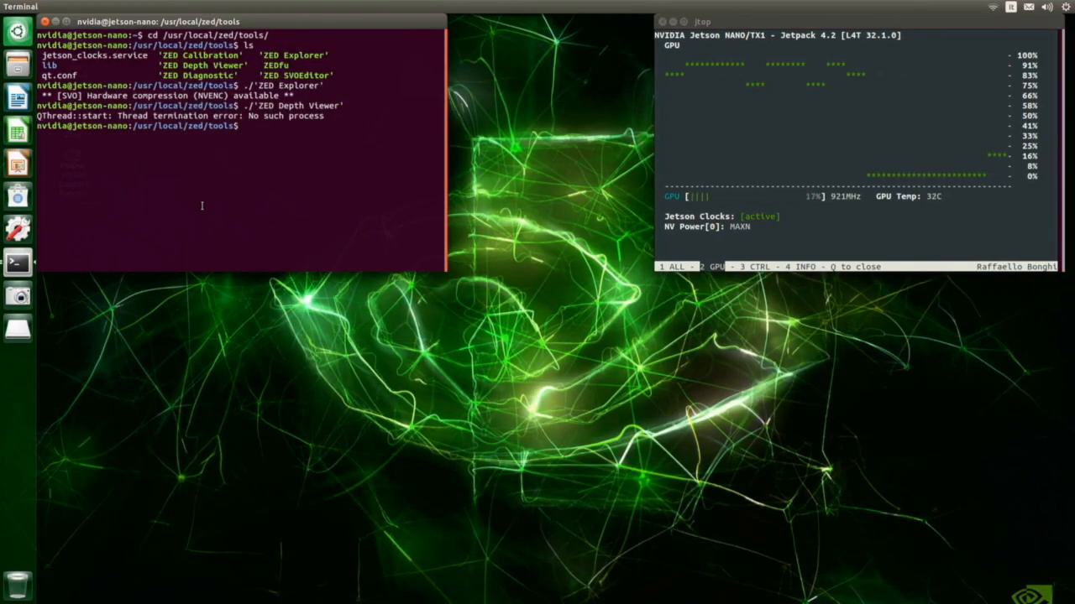
Launch ZEDfu with LOW mapping resolution and the live camera as input.
{"action": "type", "text": "./"}
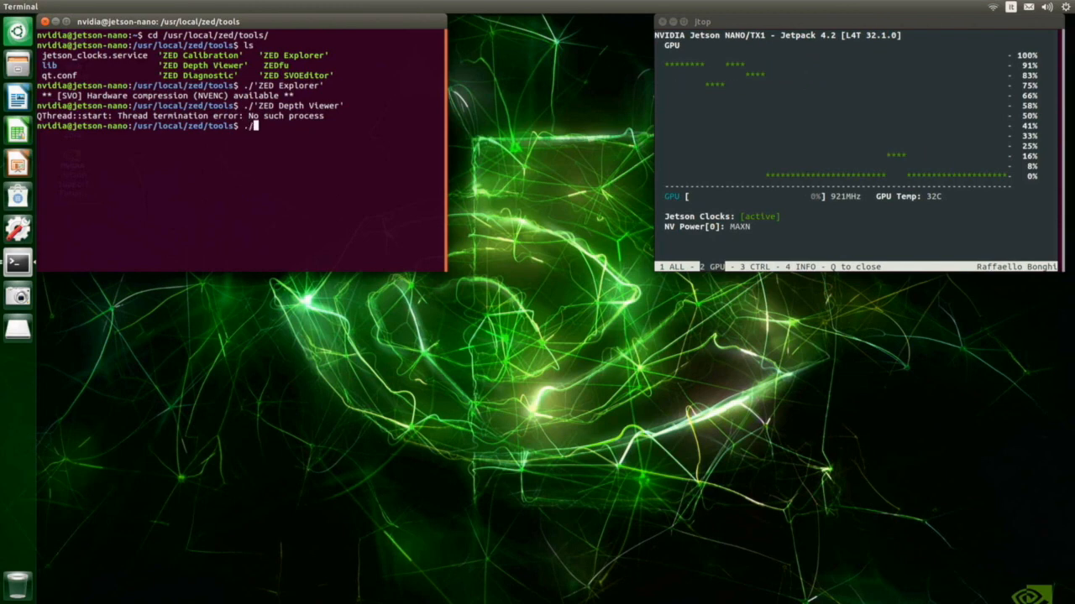
{"action": "type", "text": "ZED"}
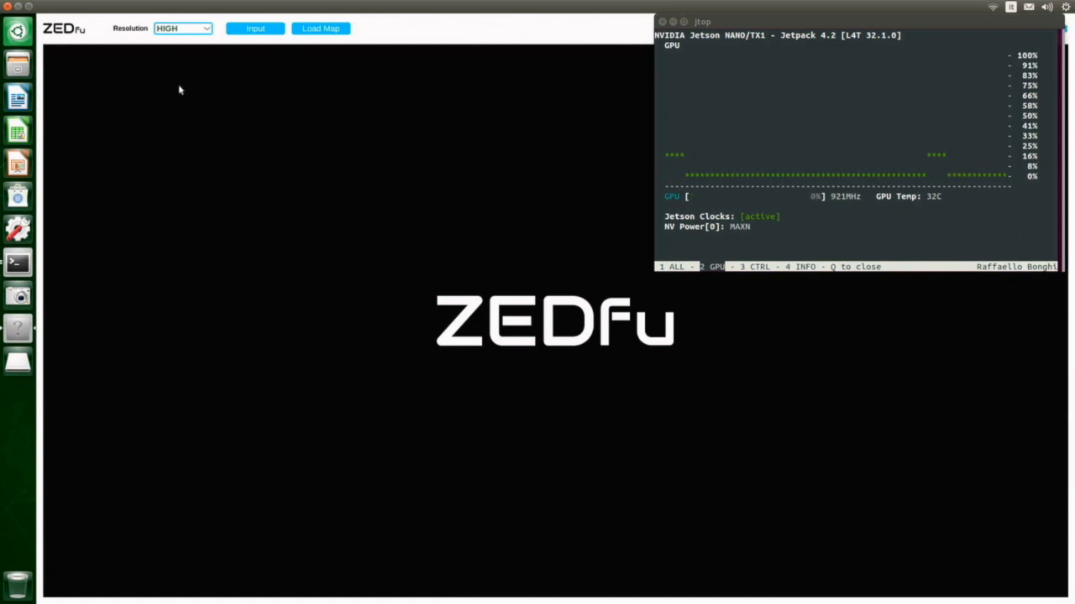
{"action": "left_click", "coordinate": [182, 28]}
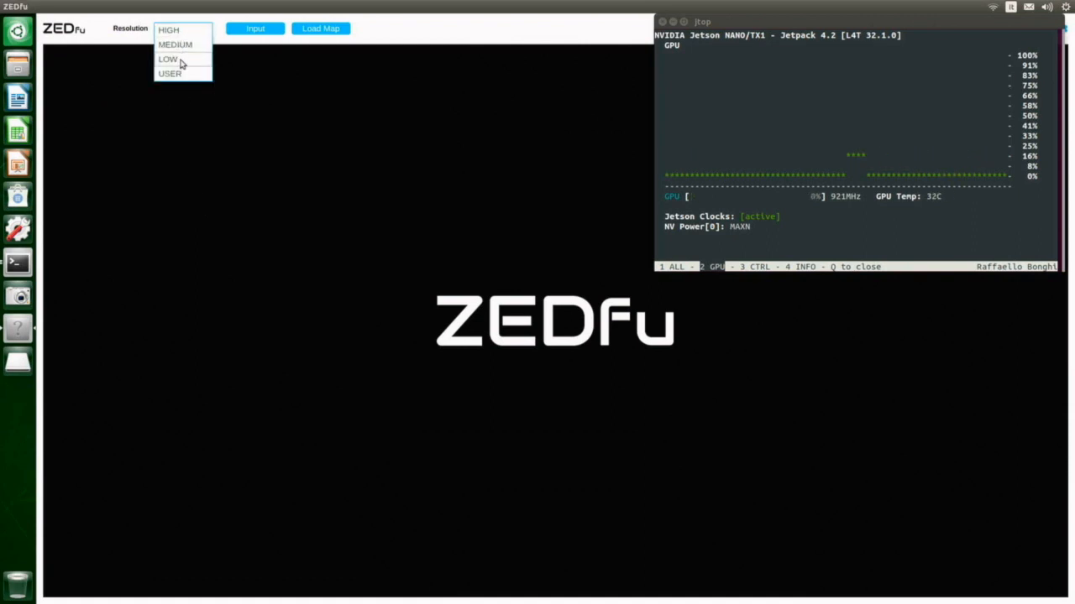
{"action": "left_click", "coordinate": [168, 59]}
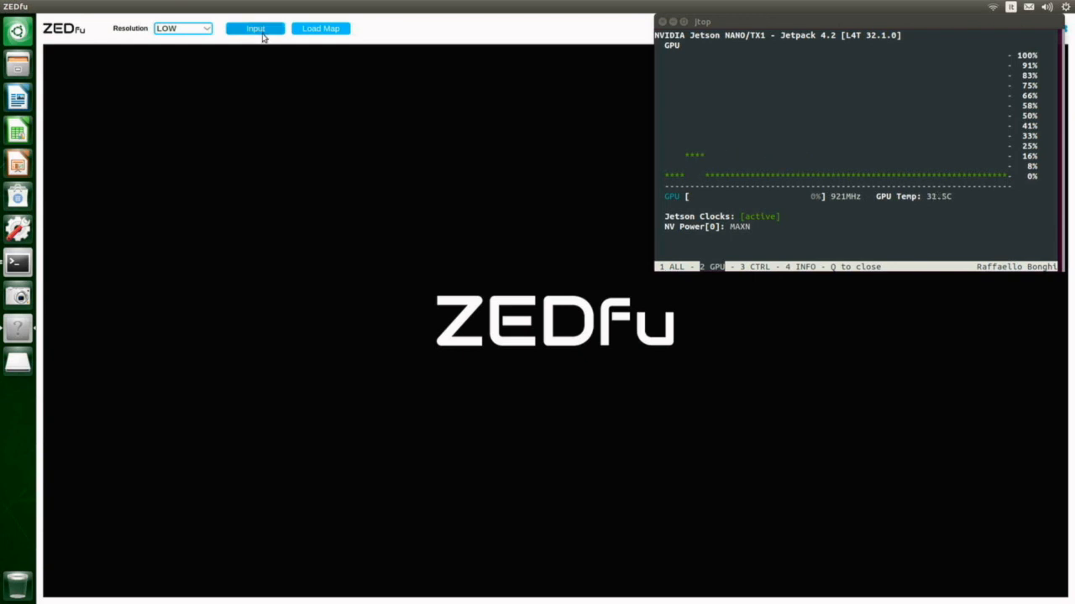
{"action": "left_click", "coordinate": [255, 28]}
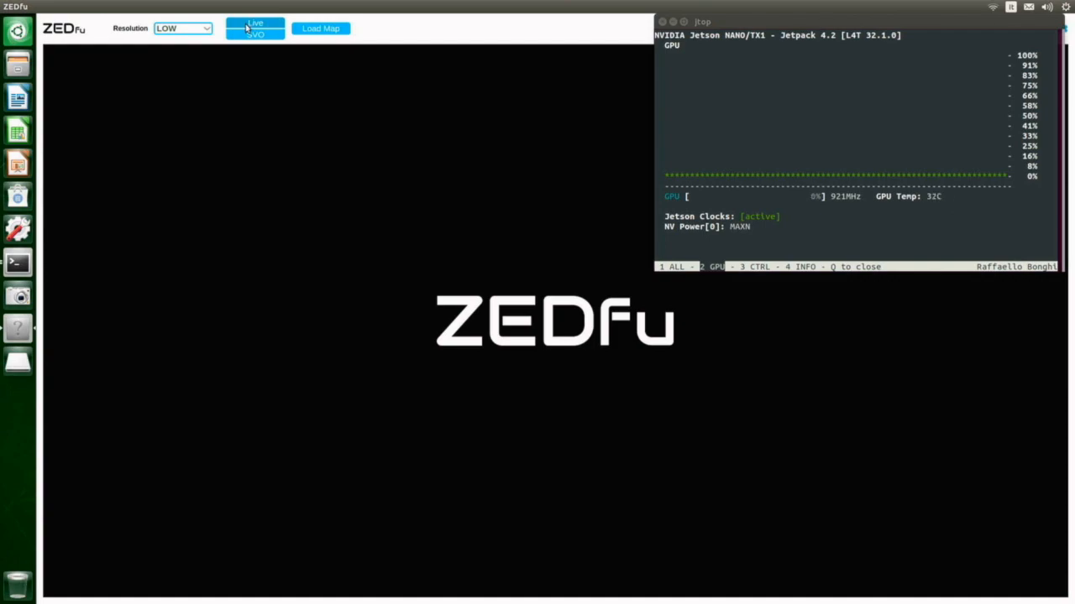
{"action": "left_click", "coordinate": [255, 27]}
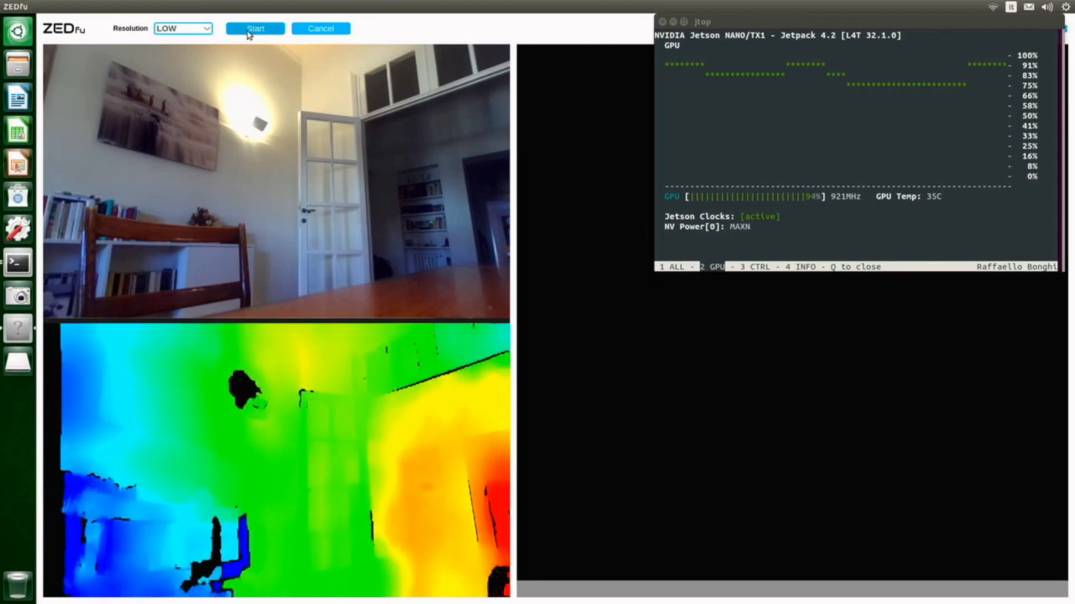
Start mapping, dismiss the mapping-memory warning, and reset to the start screen.
{"action": "left_click", "coordinate": [254, 27]}
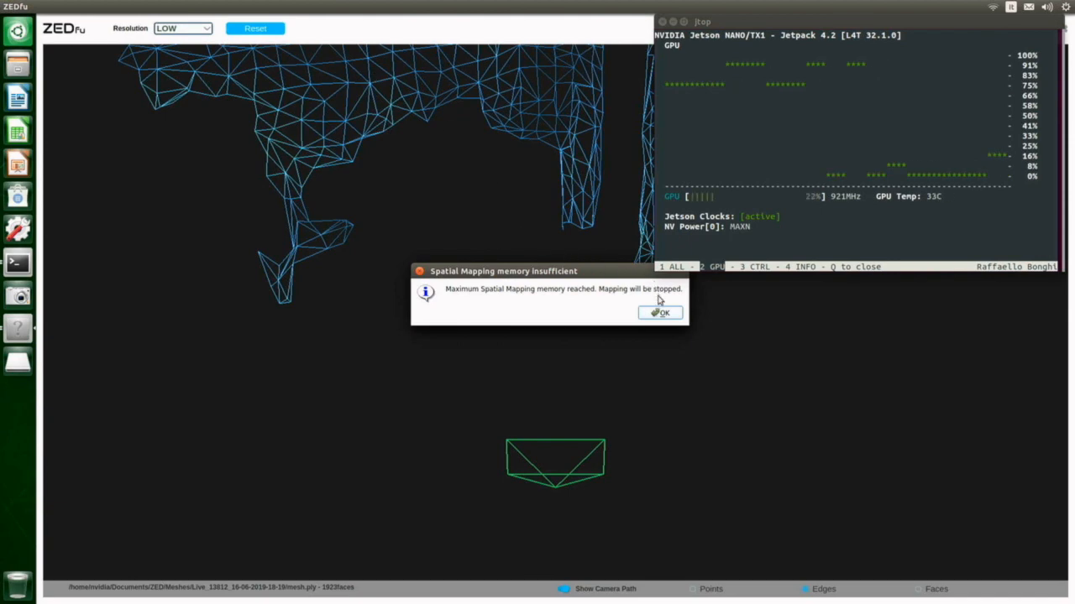
{"action": "left_click", "coordinate": [661, 312]}
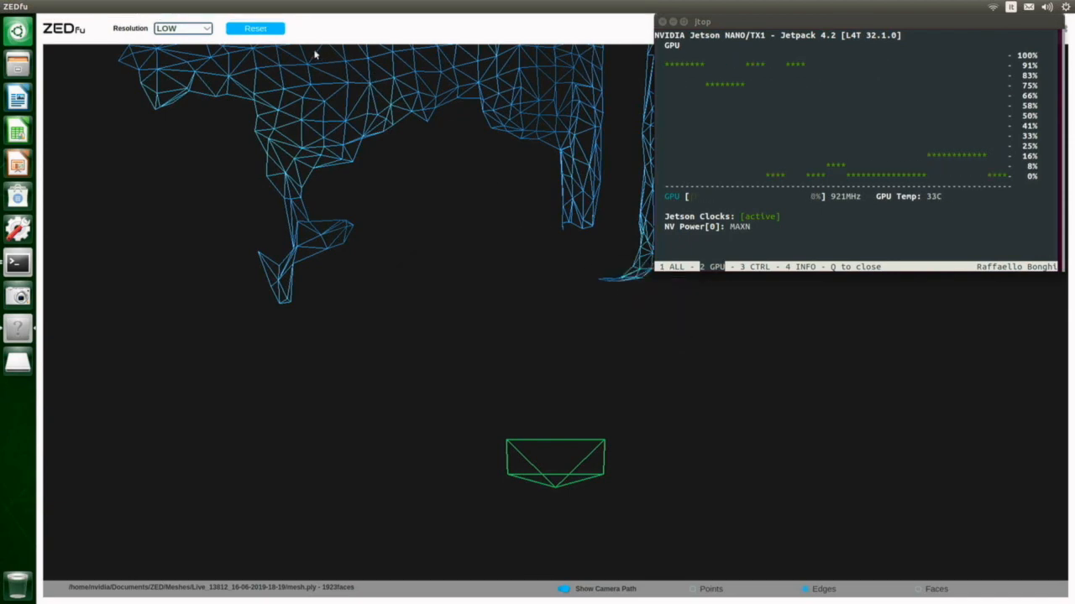
{"action": "left_click", "coordinate": [254, 27]}
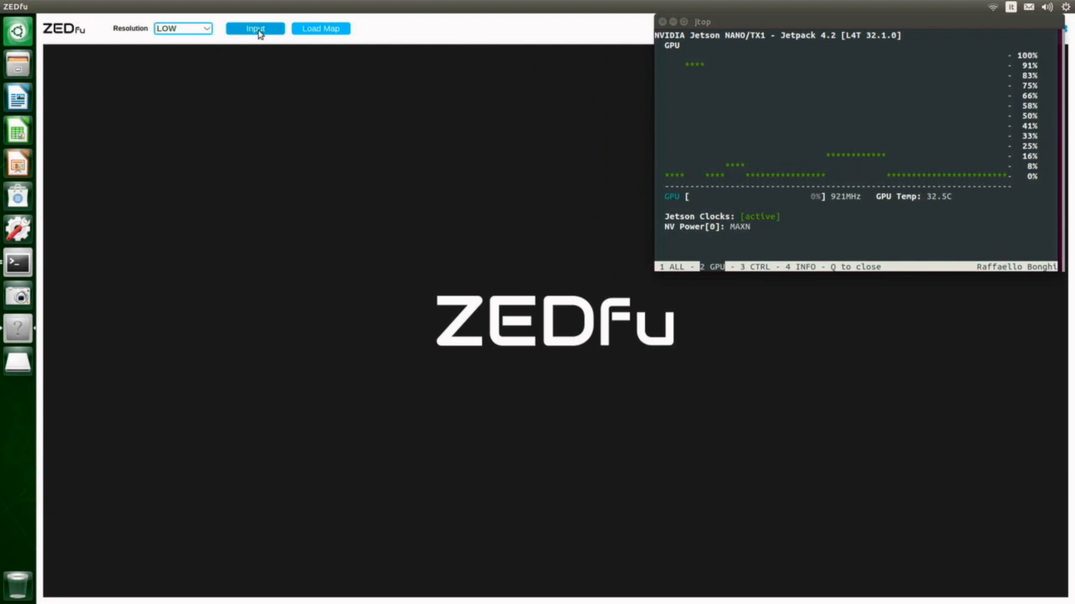
Map the room again from the live camera, then stop to process the mesh.
{"action": "left_click", "coordinate": [255, 27]}
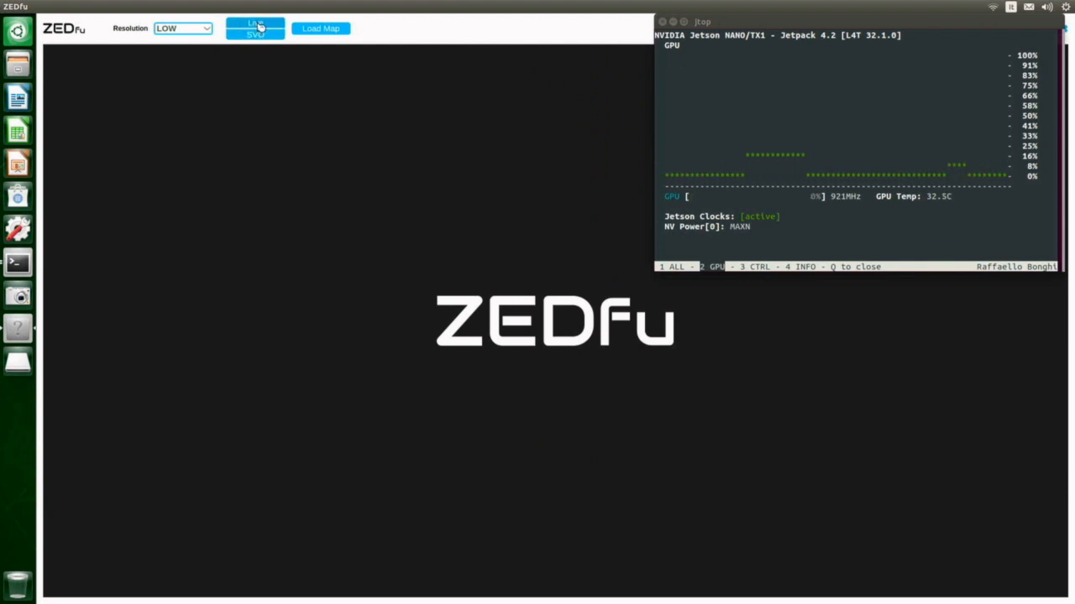
{"action": "left_click", "coordinate": [254, 27]}
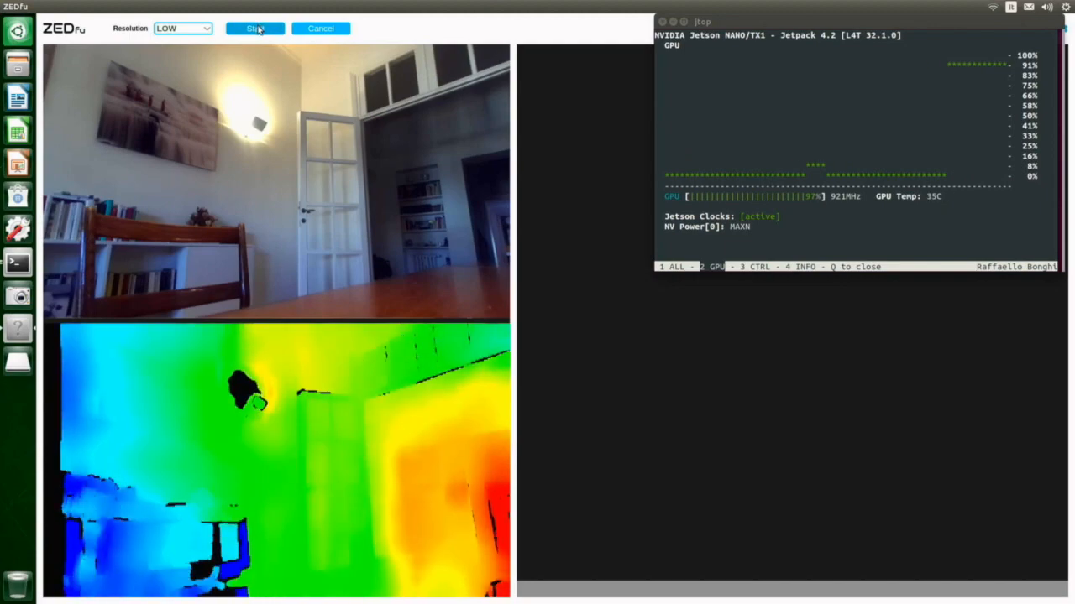
{"action": "left_click", "coordinate": [256, 27]}
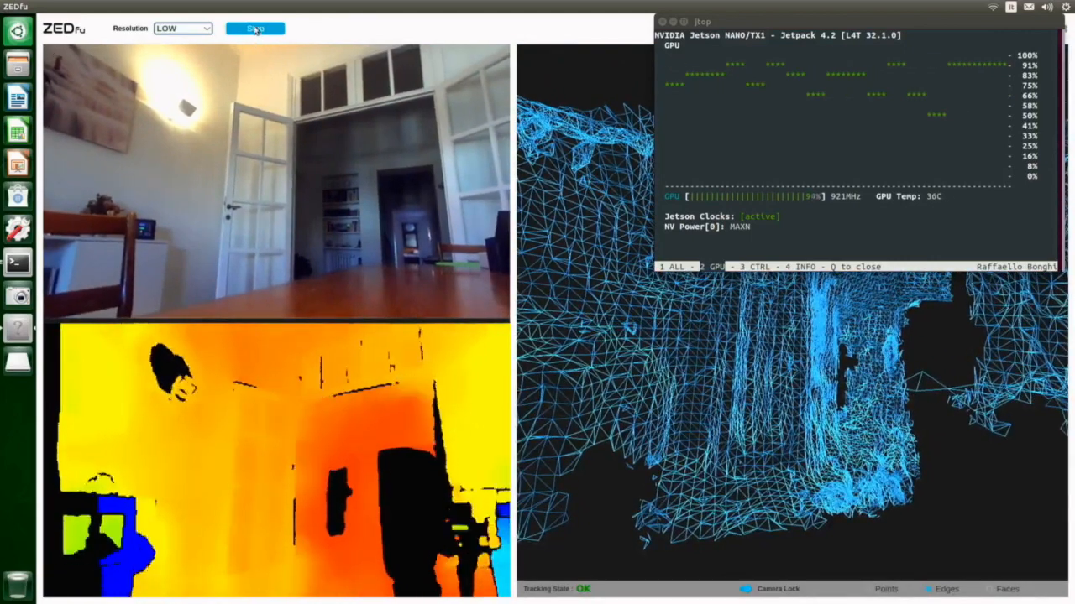
{"action": "left_click", "coordinate": [254, 28]}
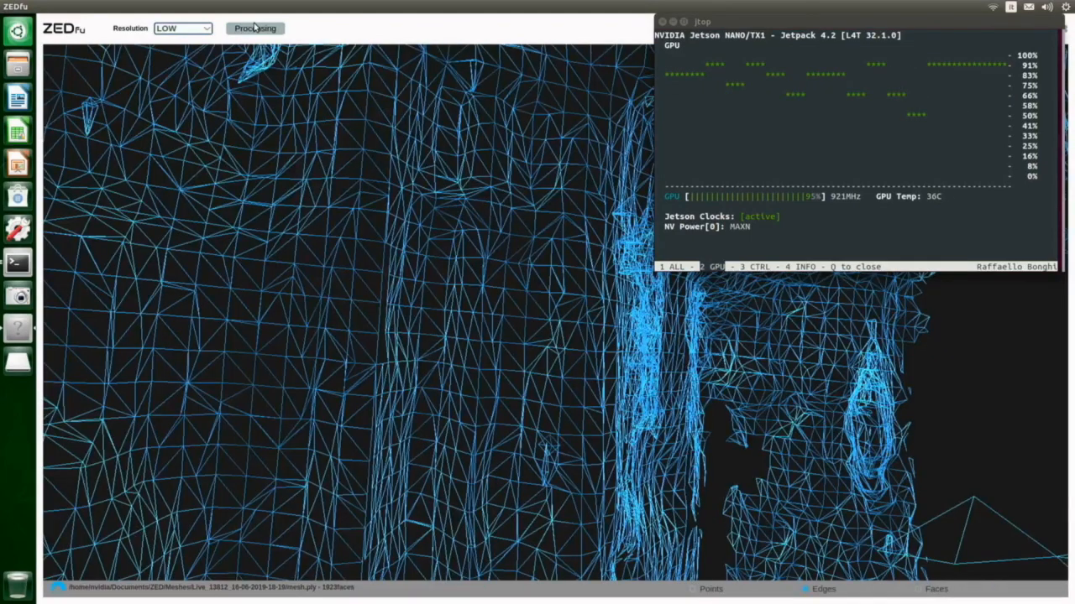